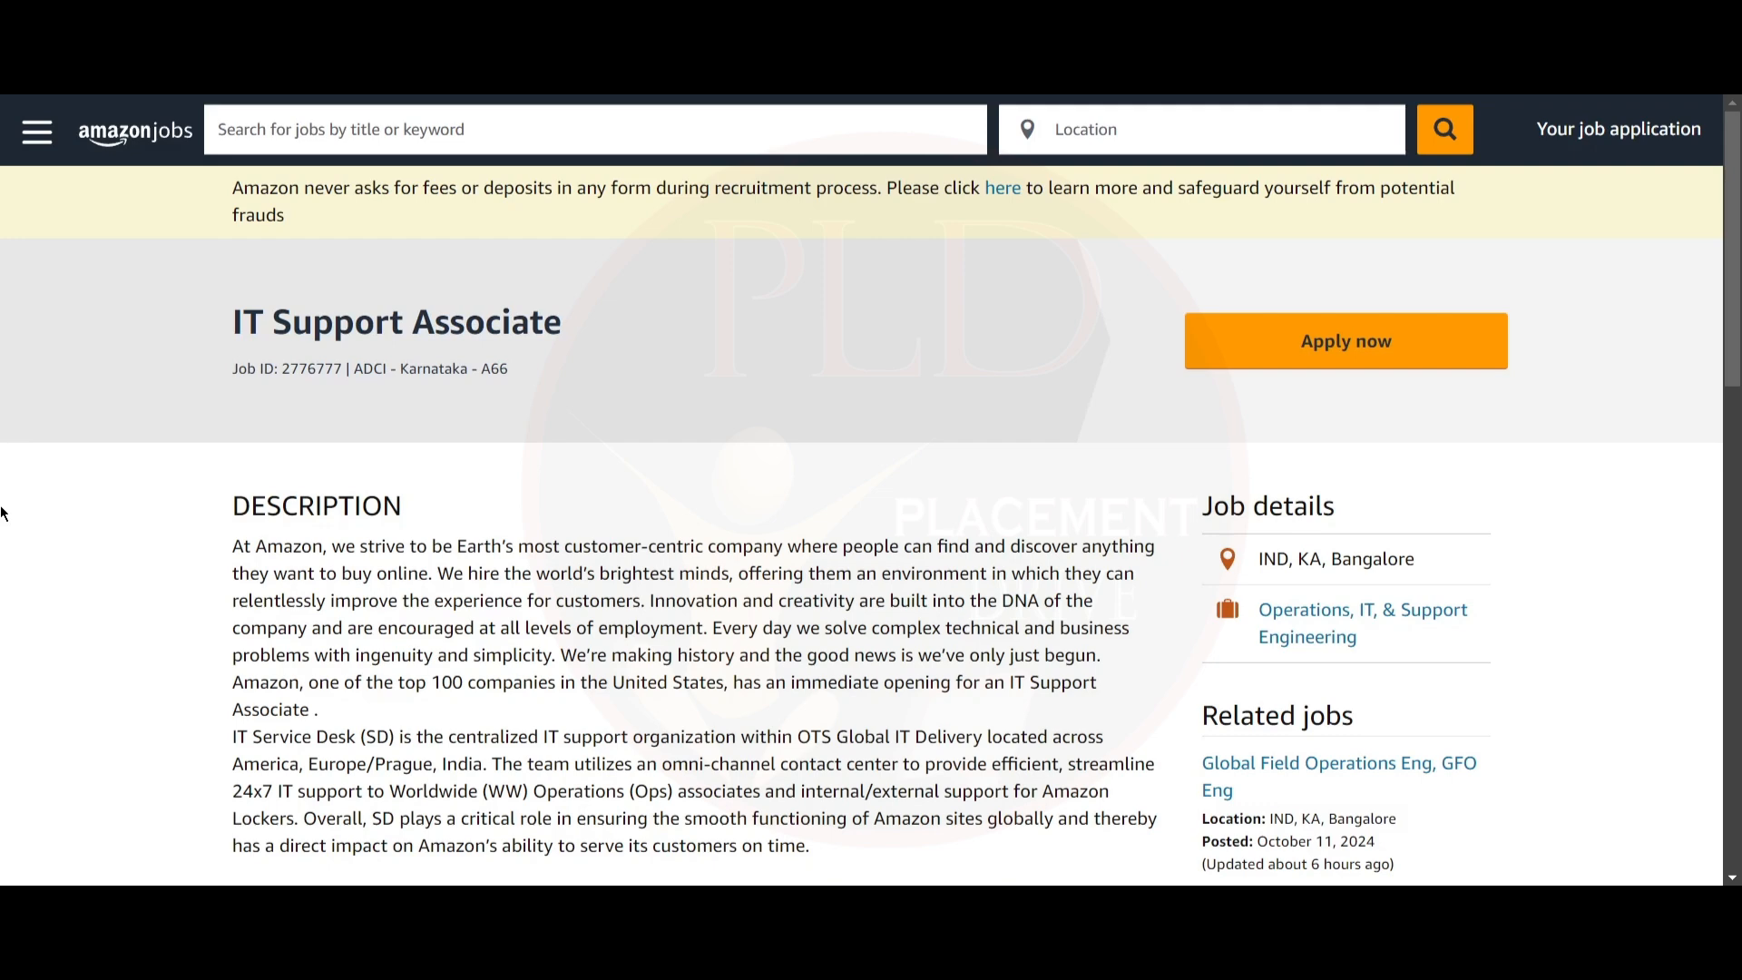
{"action": "scroll", "scroll_direction": "down", "scroll_amount": 3}
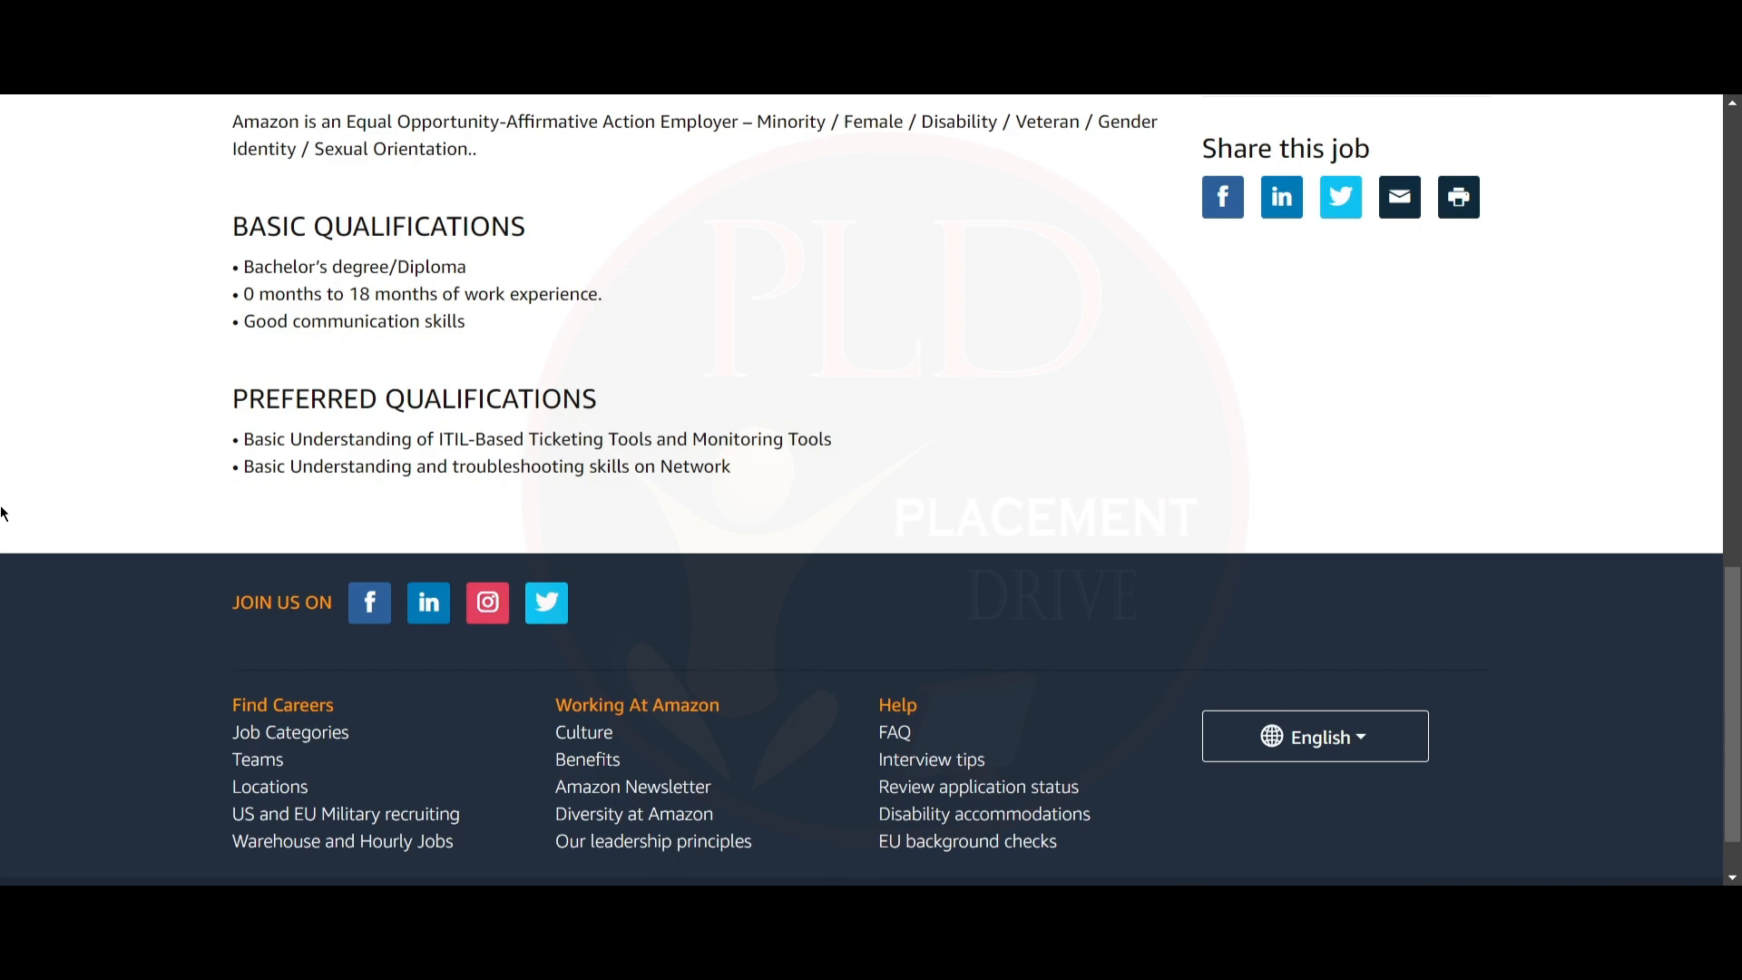
{"action": "scroll", "scroll_direction": "up", "scroll_amount": 3}
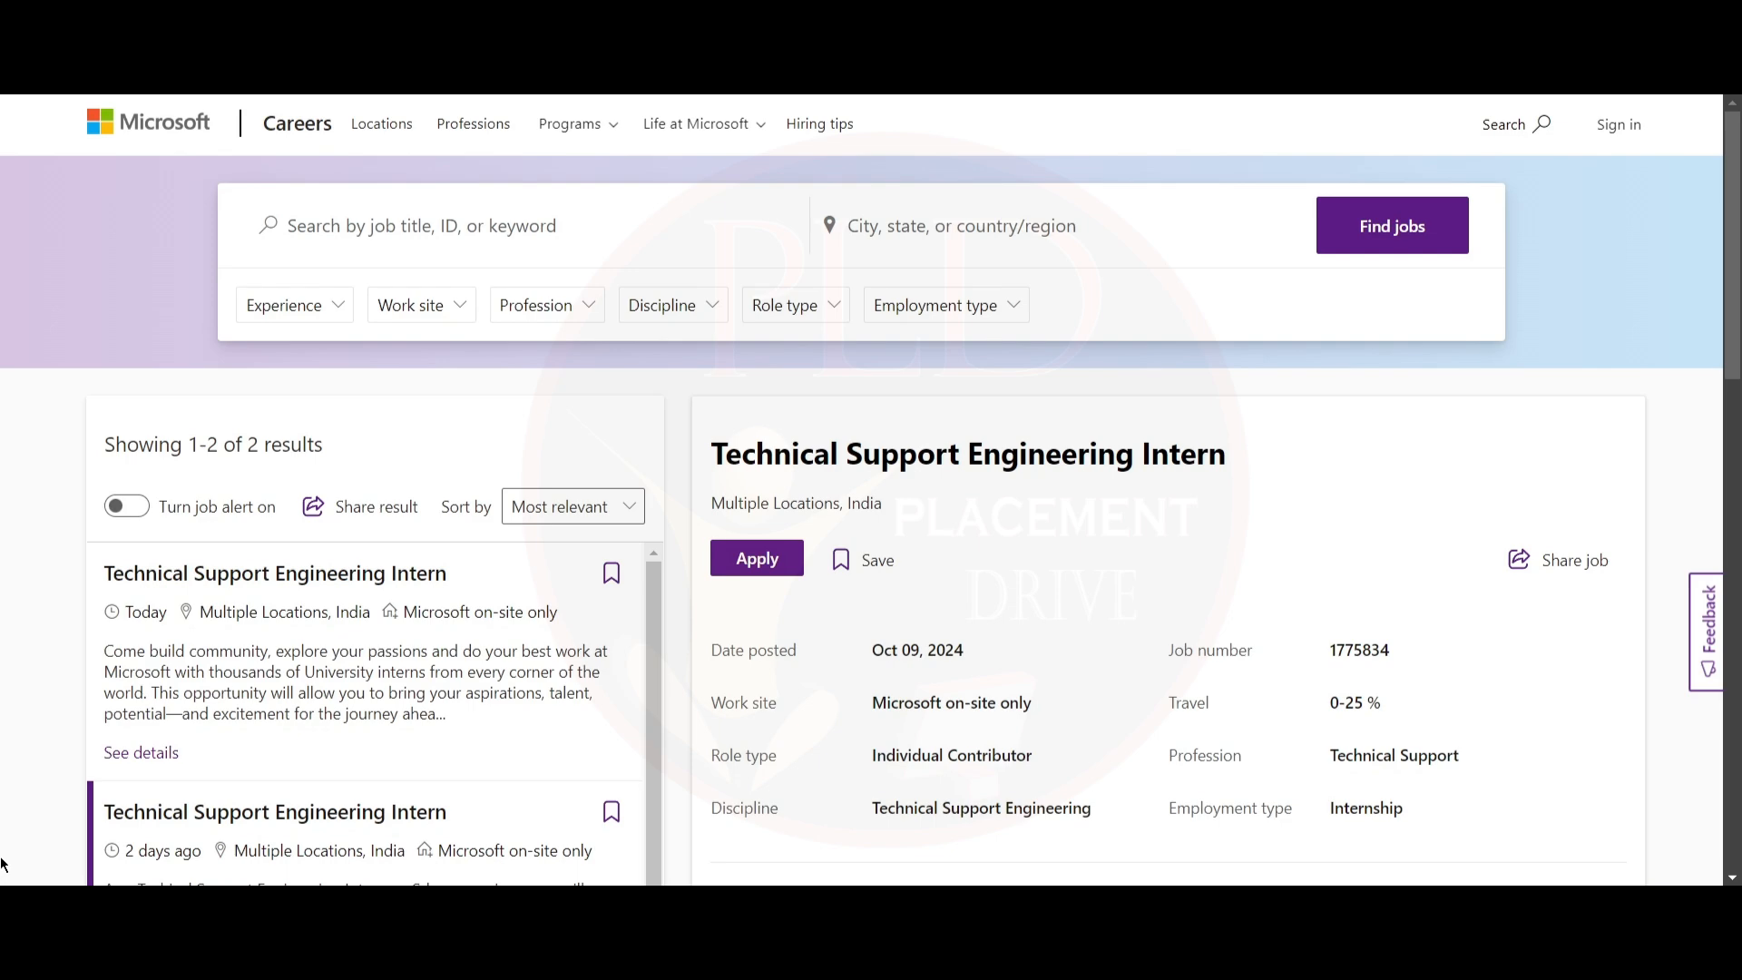
{"action": "scroll", "scroll_direction": "down", "scroll_amount": 3}
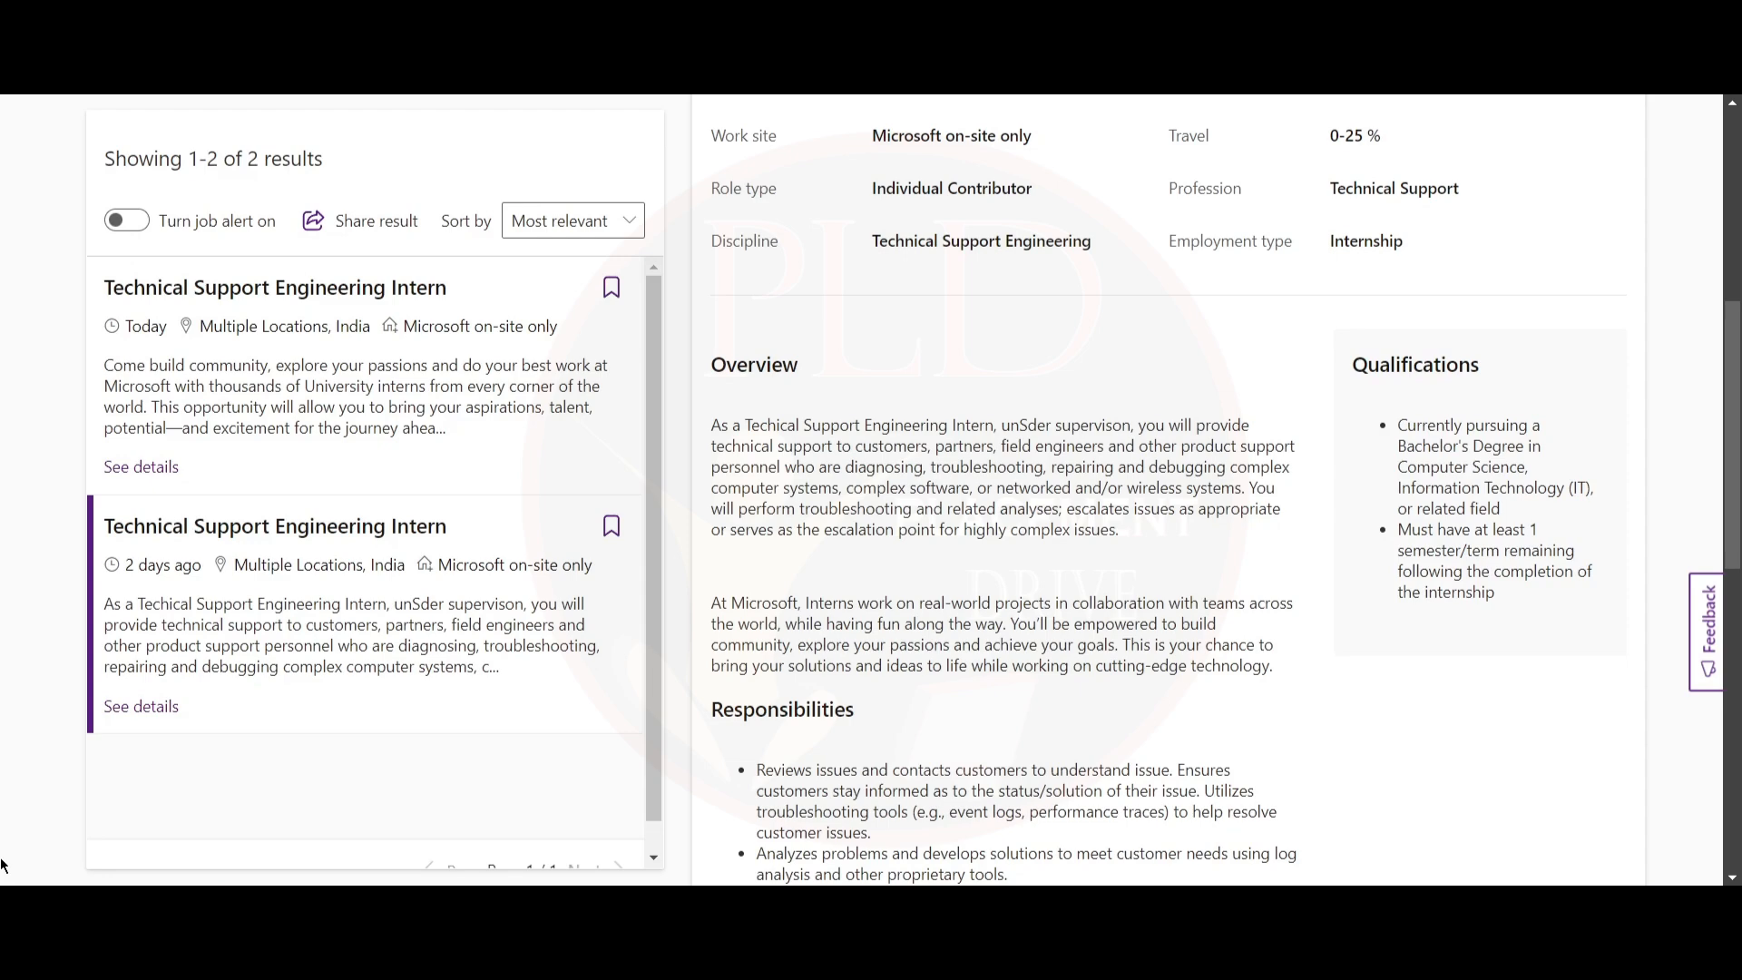
{"action": "scroll", "scroll_direction": "up", "scroll_amount": 3}
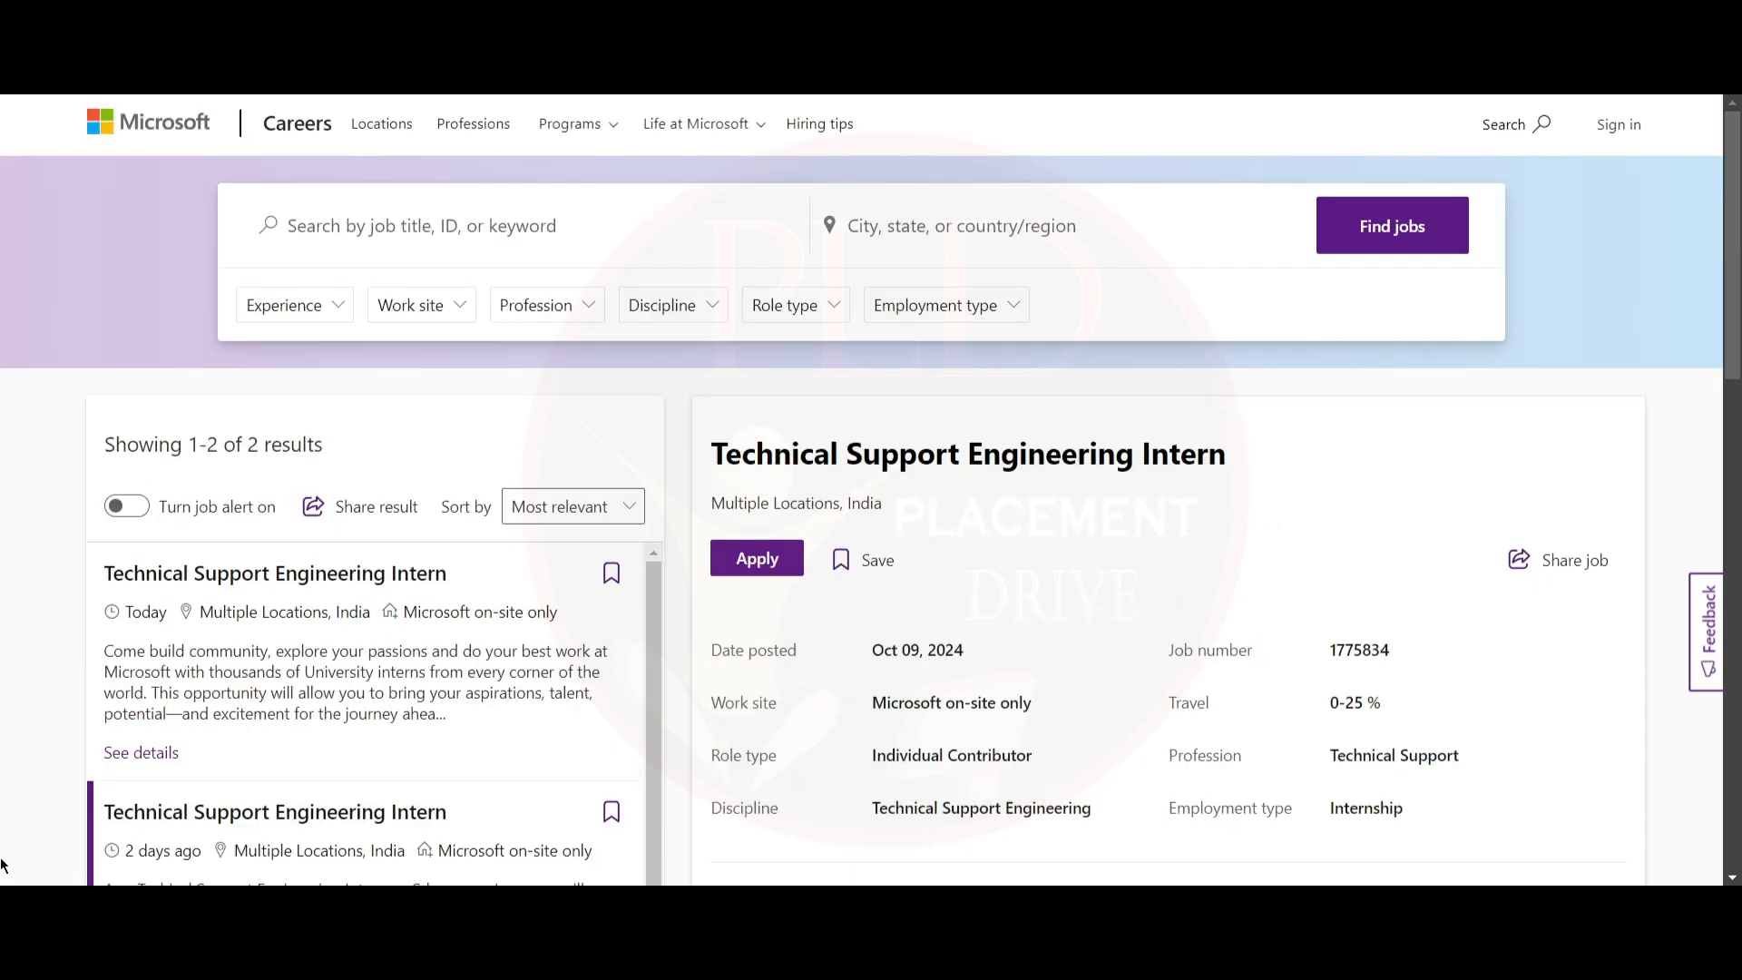